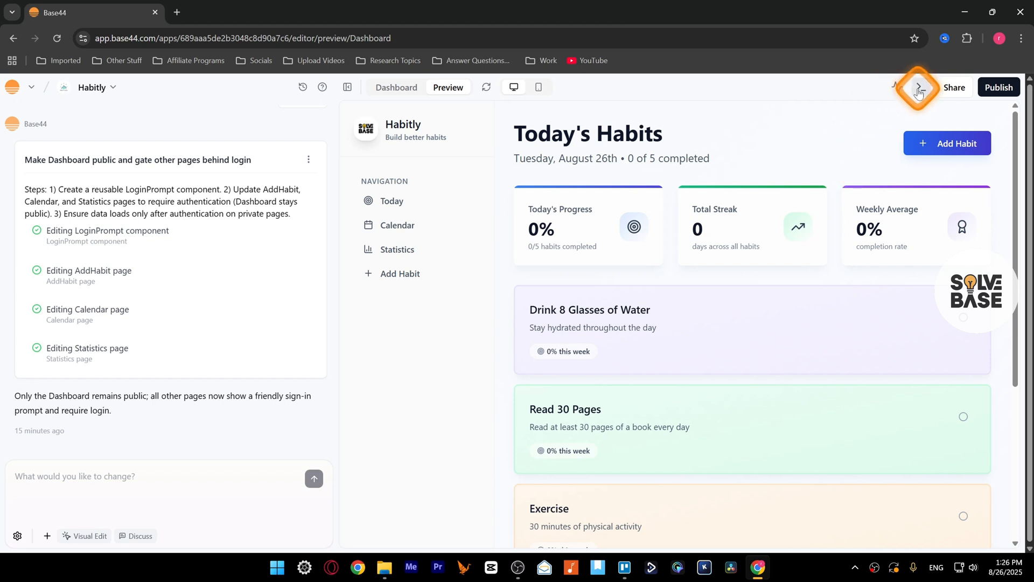
mouse_move(918, 91)
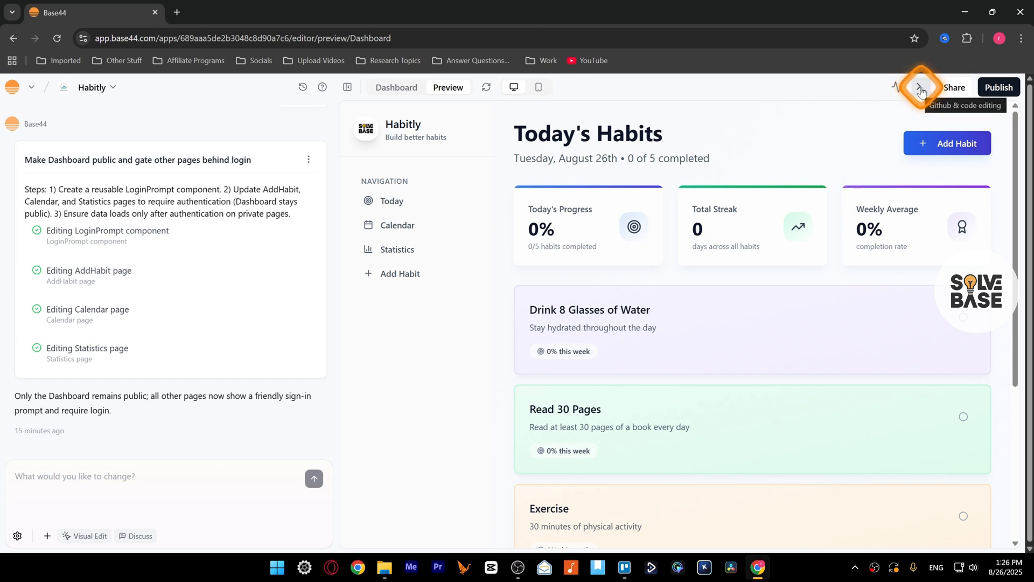
- Open the Github & code editing (>_) menu listing Dashboard files and export options
left_click(922, 88)
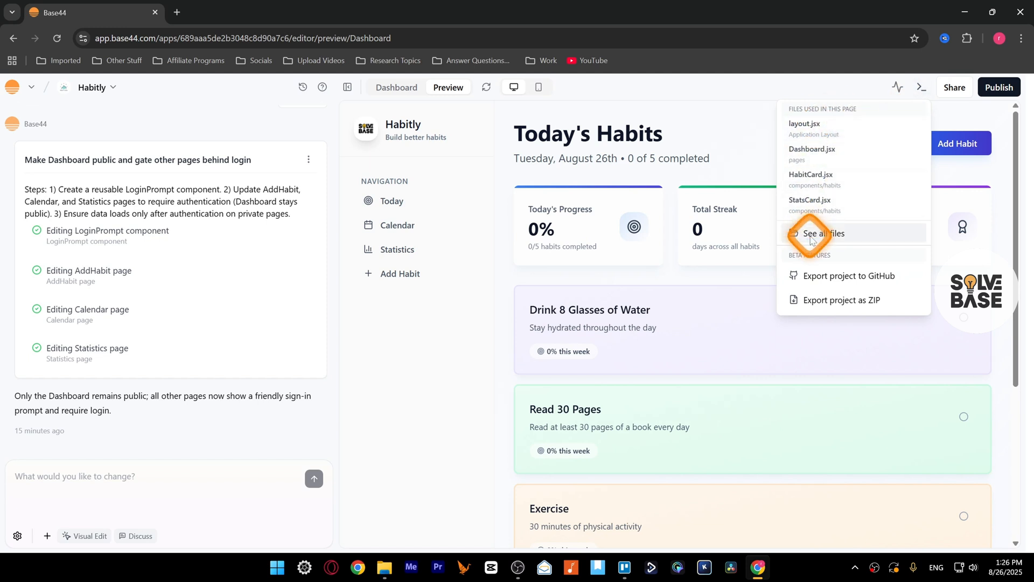
- Browse all files, viewing the Dashboard and AddHabit page code, then scroll Dashboard
left_click(823, 233)
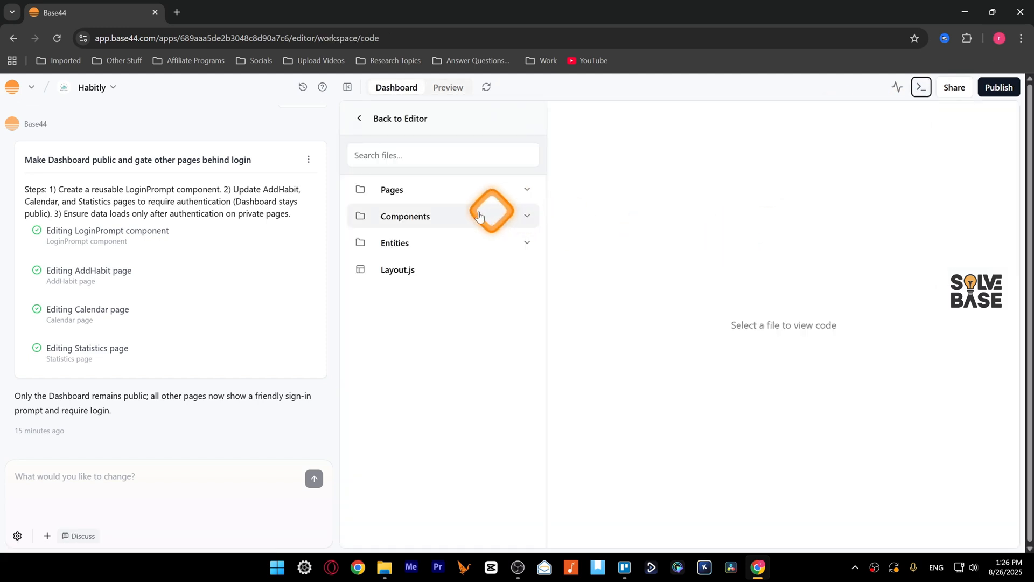
left_click(392, 189)
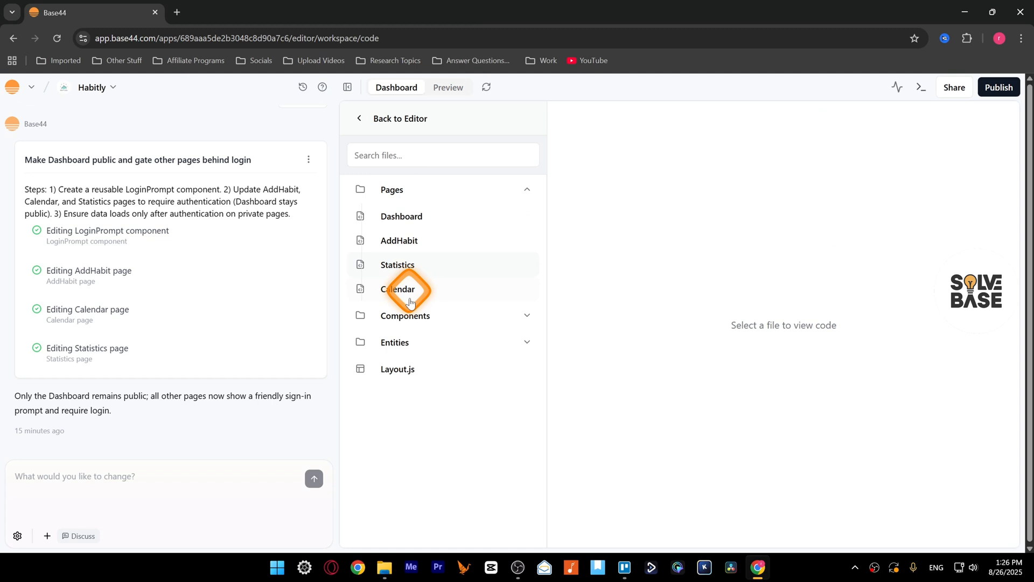
left_click(401, 216)
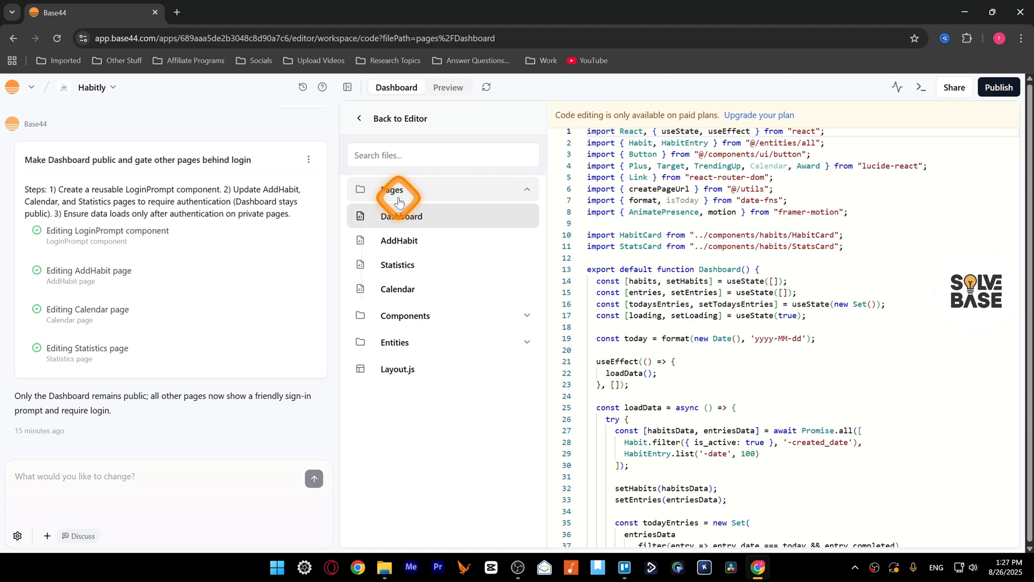
mouse_move(399, 193)
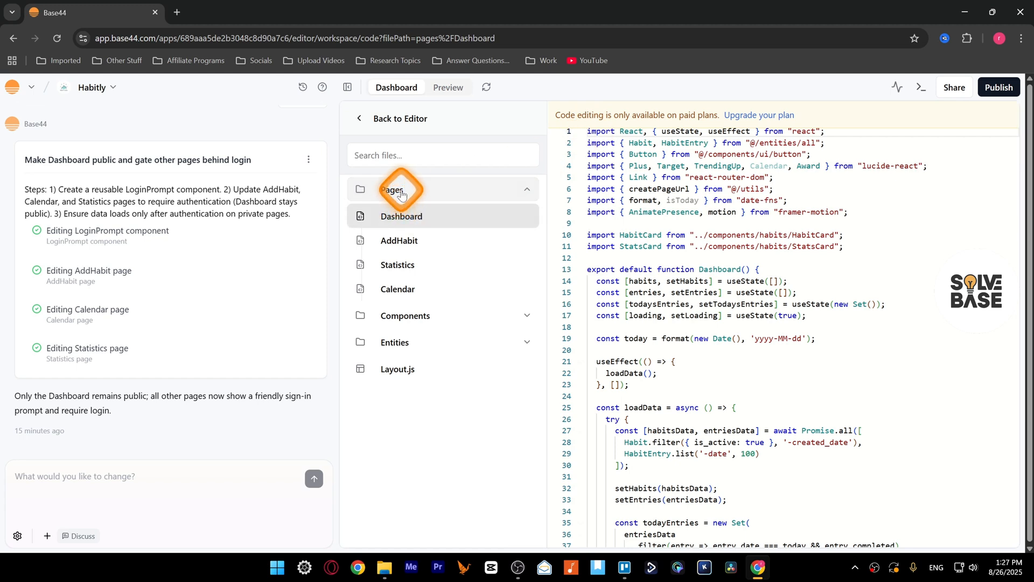
mouse_move(405, 316)
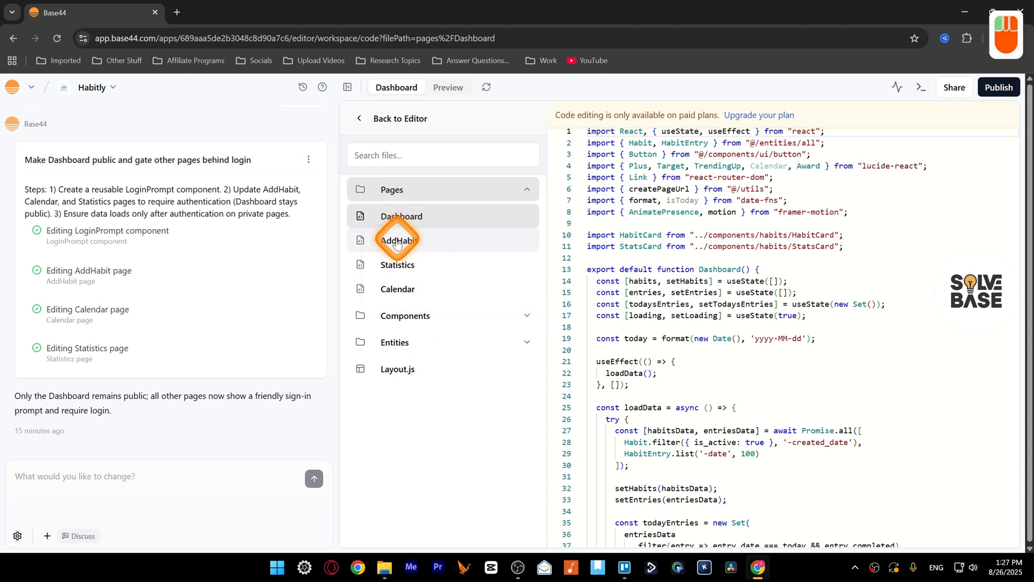
left_click(399, 240)
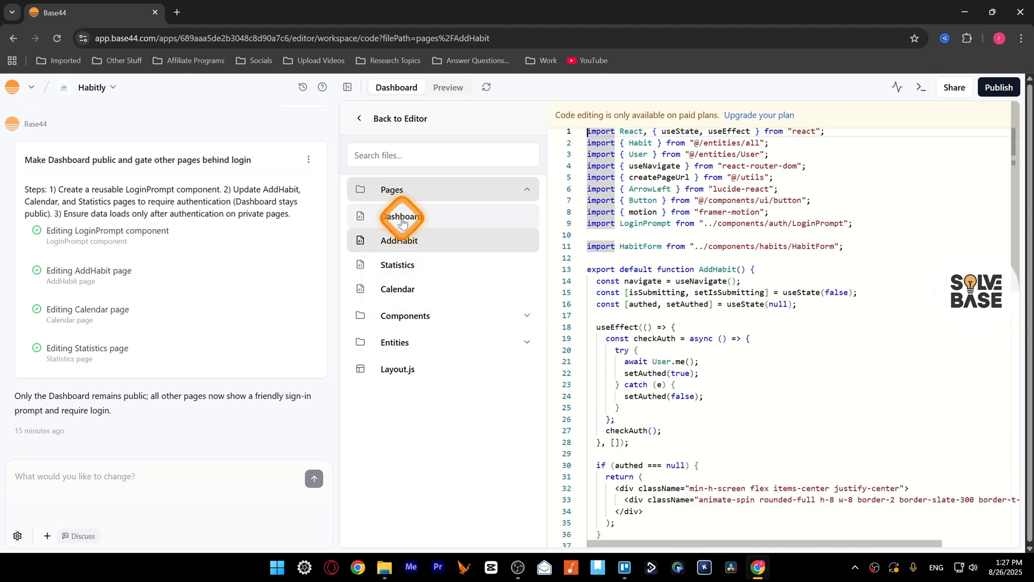
left_click(401, 216)
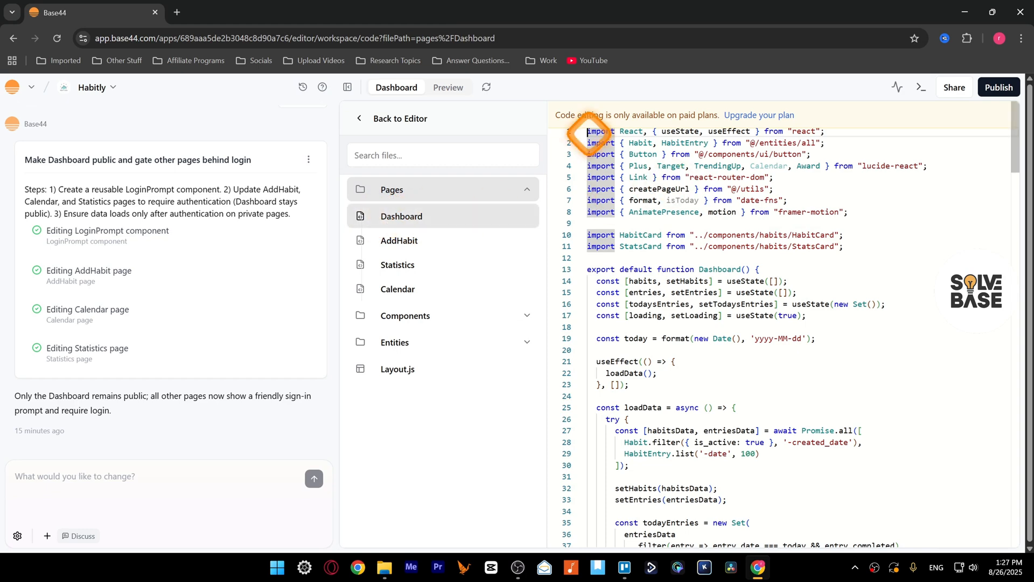
scroll("down", 3)
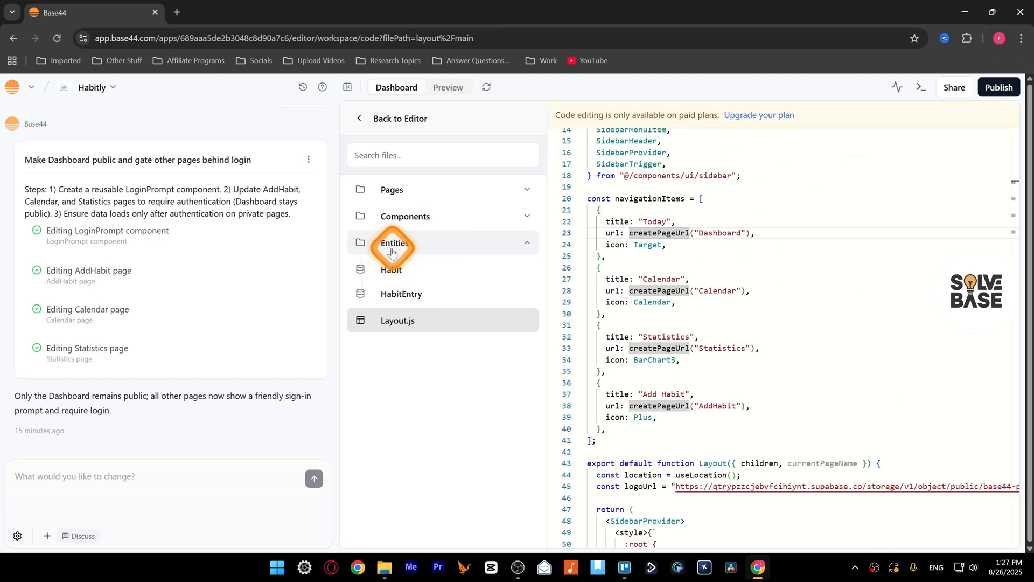
- View the HabitEntry and Habit entity schemas and expand the Components folder
left_click(401, 293)
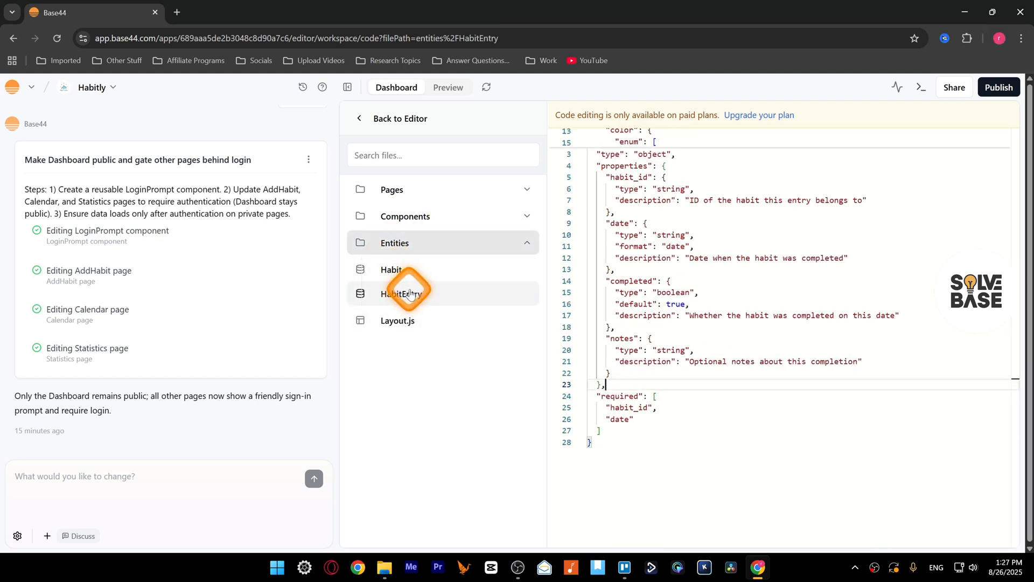
left_click(391, 269)
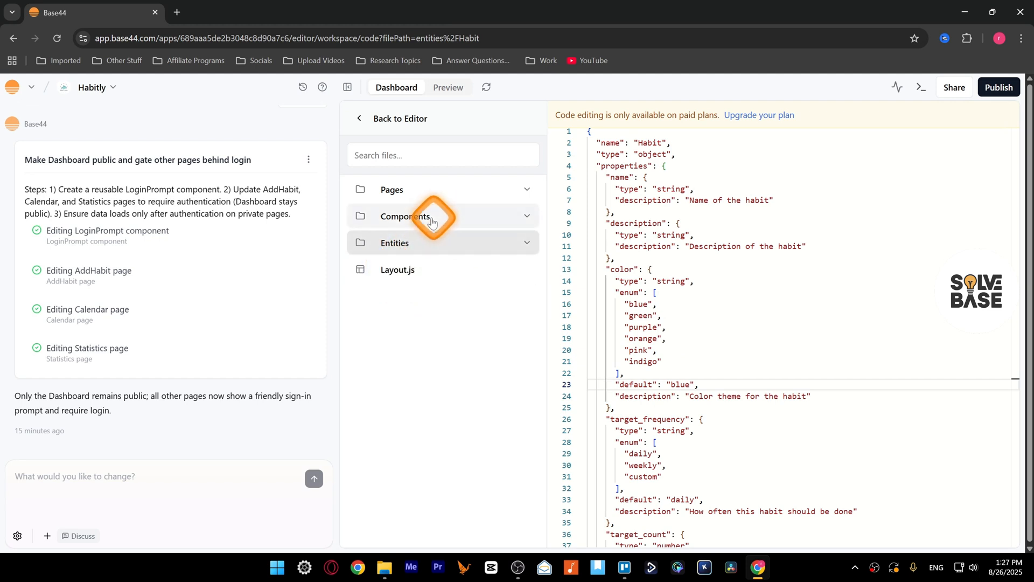
left_click(406, 216)
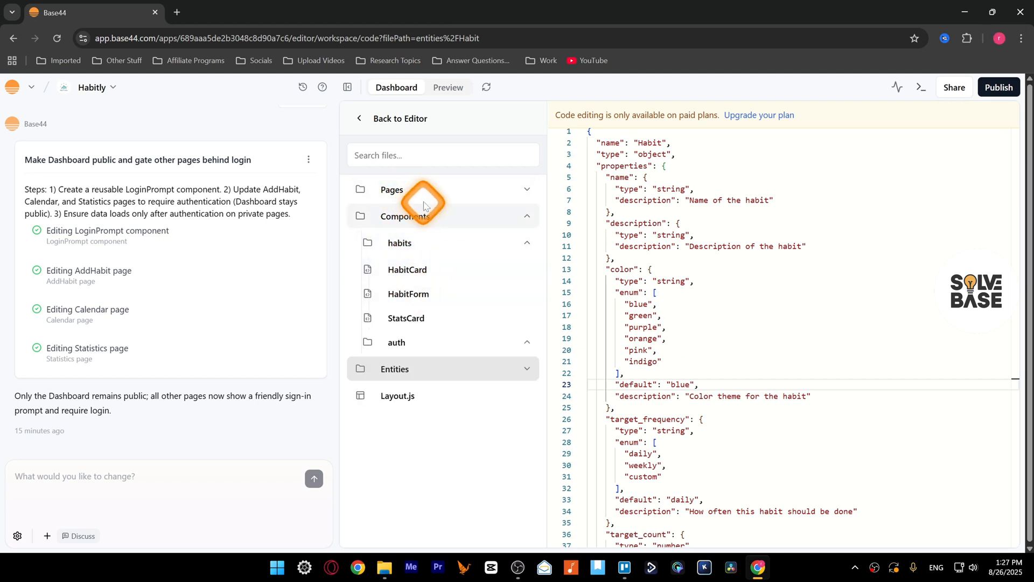
- Try exporting the Habitly project as a ZIP from the >_ menu
left_click(919, 88)
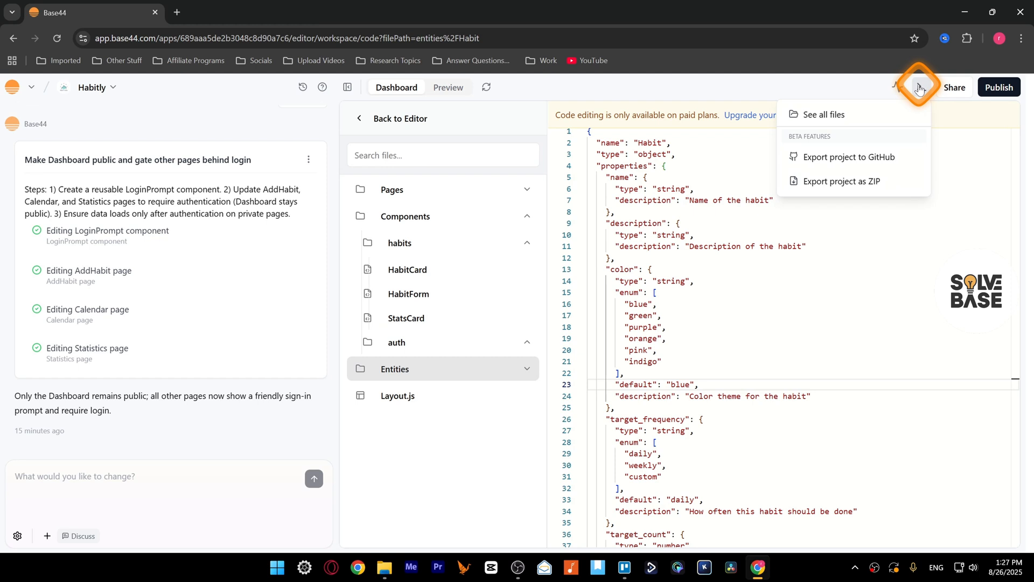
mouse_move(850, 157)
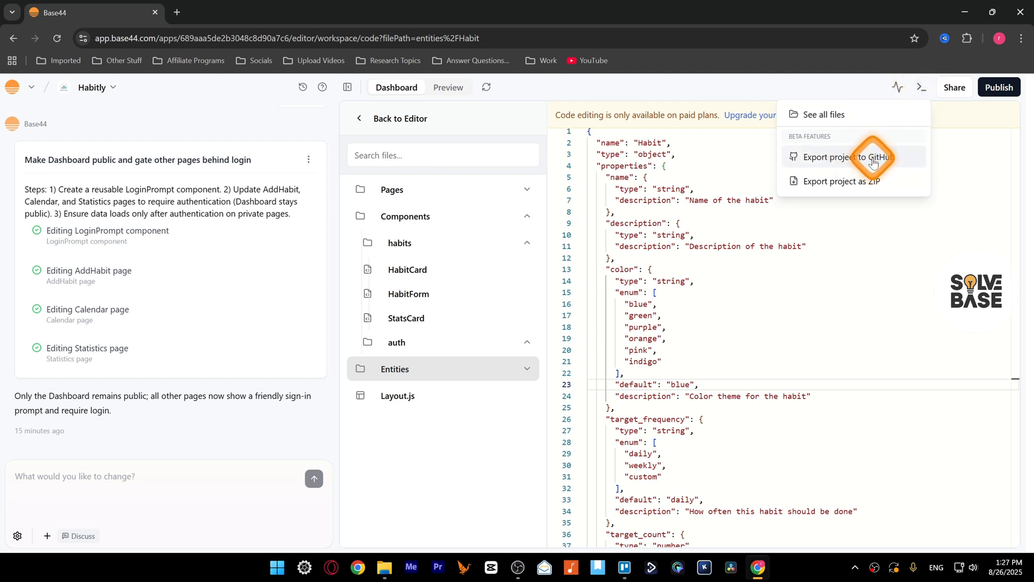
mouse_move(862, 188)
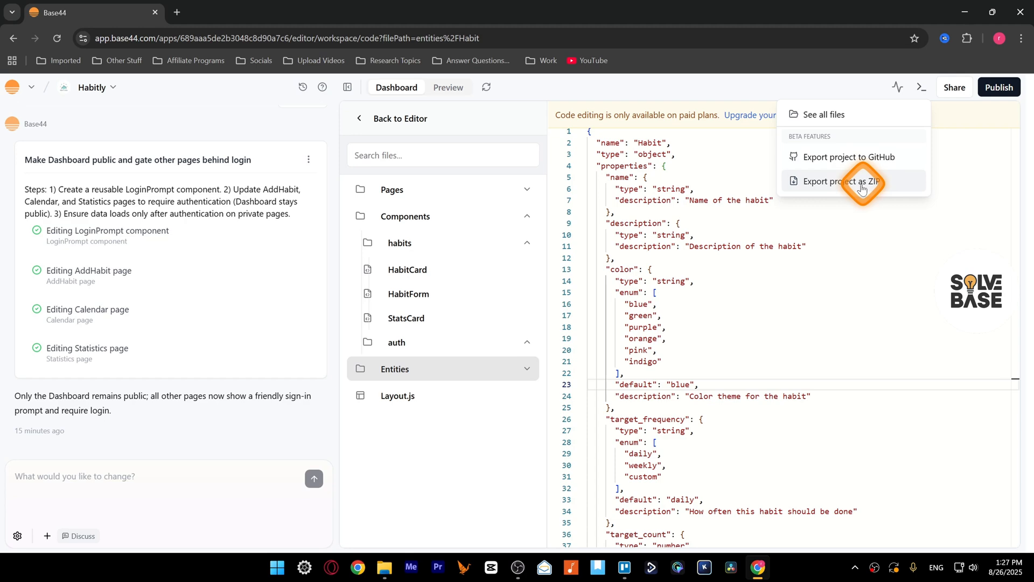
left_click(843, 184)
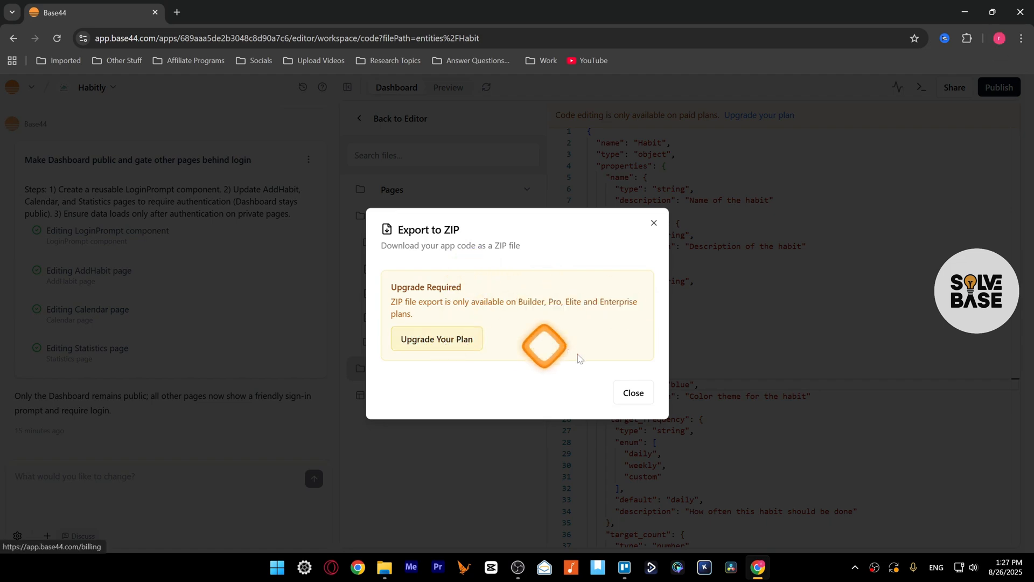
- Close the ZIP upgrade notice, reopen the Dashboard page code, and open Publish
left_click(631, 392)
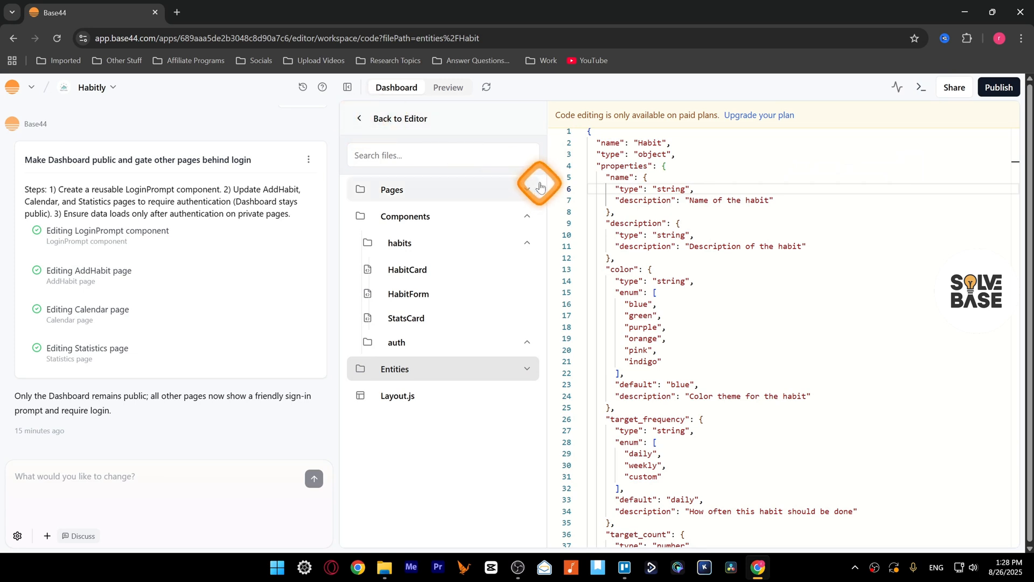
mouse_move(423, 201)
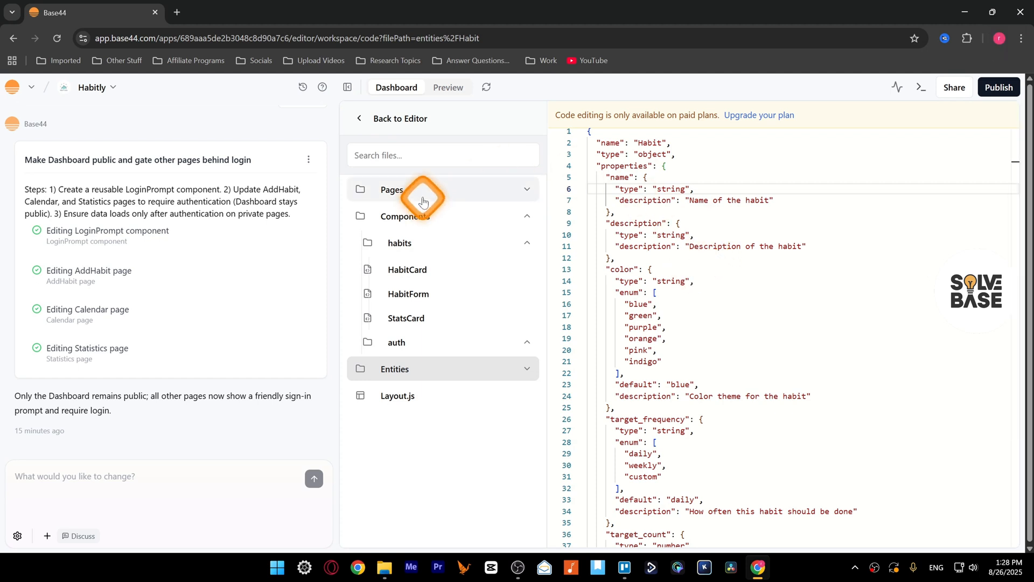
left_click(392, 189)
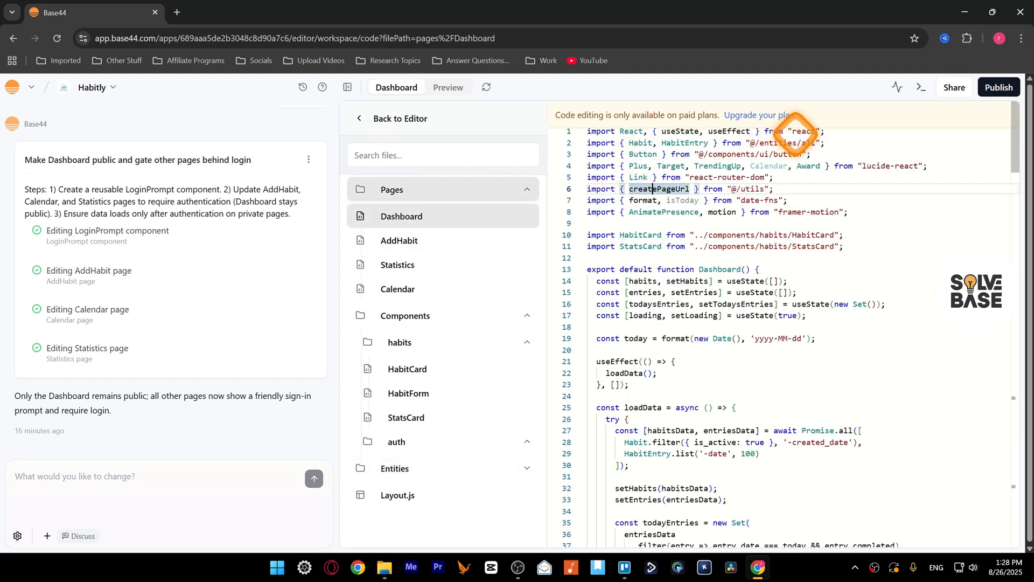
left_click(999, 87)
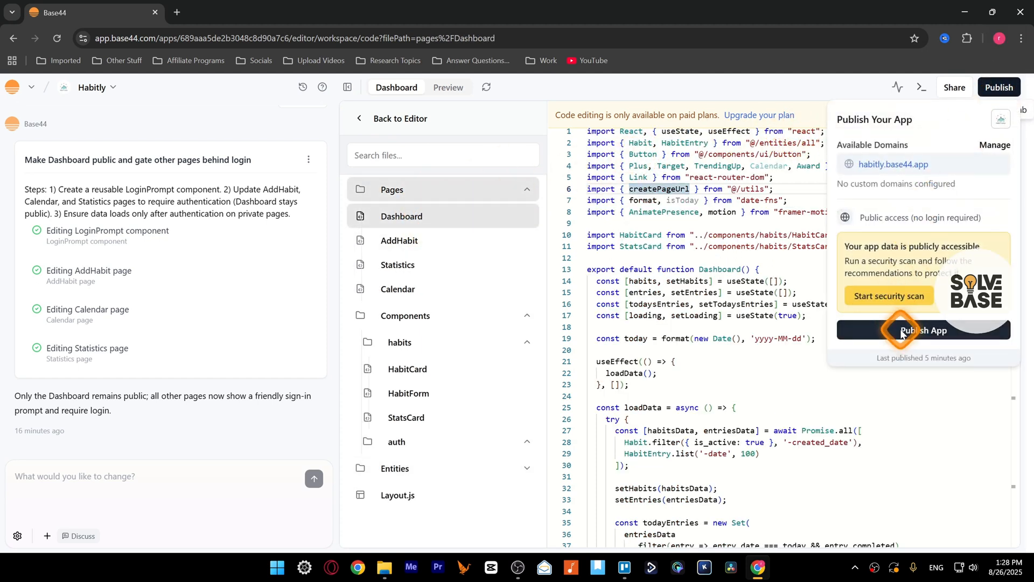